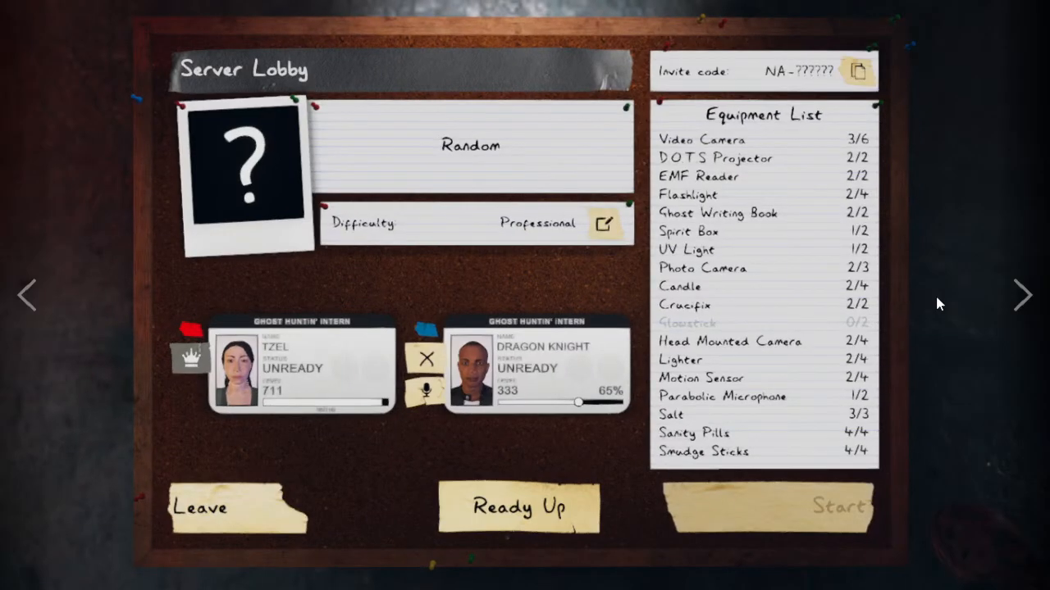
Mark yourself ready so the Professional contract can start.
click(518, 509)
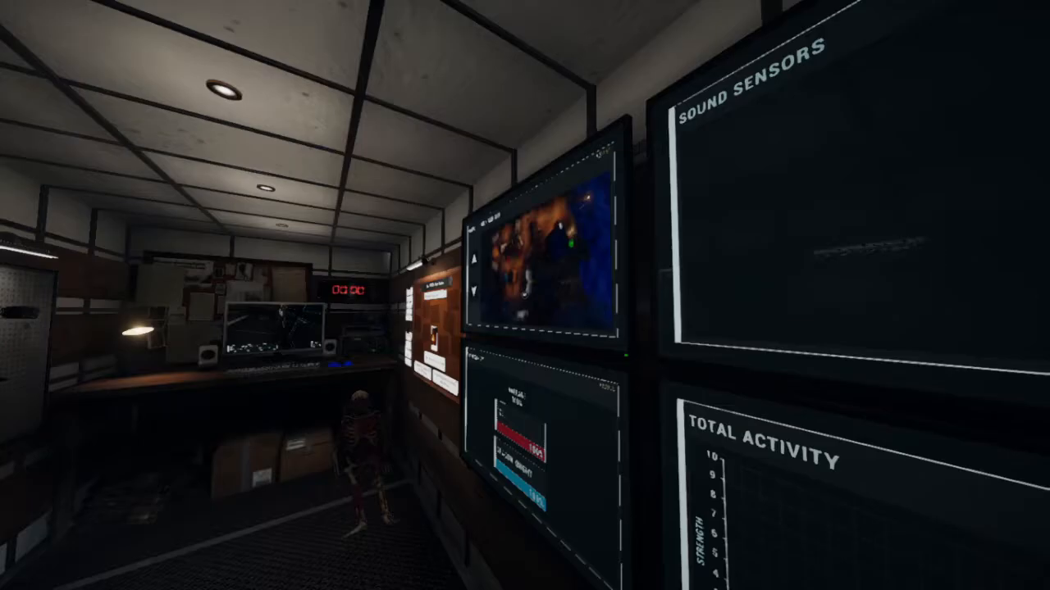
mouse_move(525, 295)
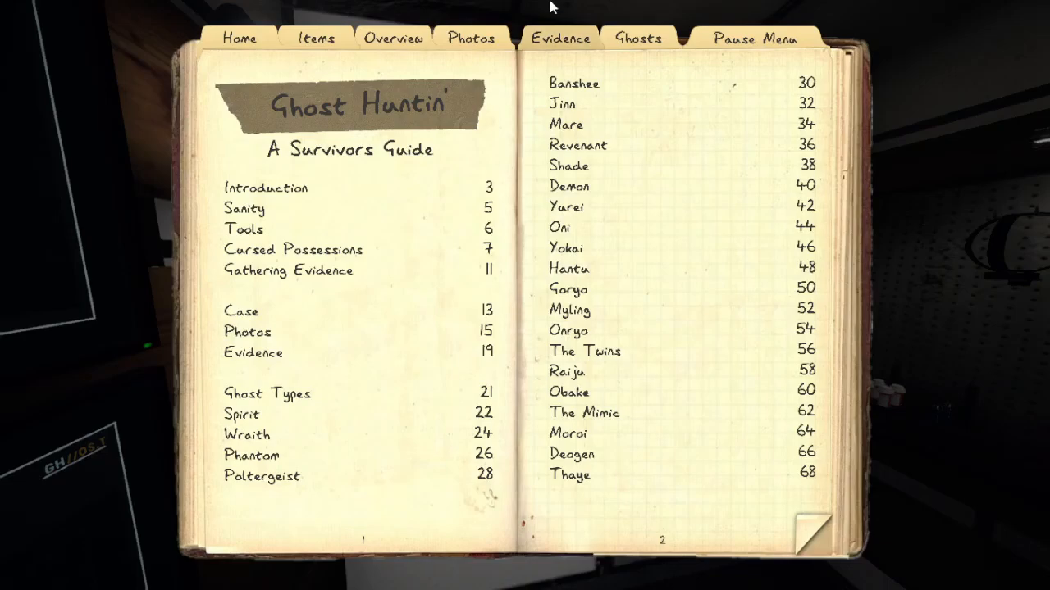
Switch the journal to the Evidence page for recording findings.
click(559, 38)
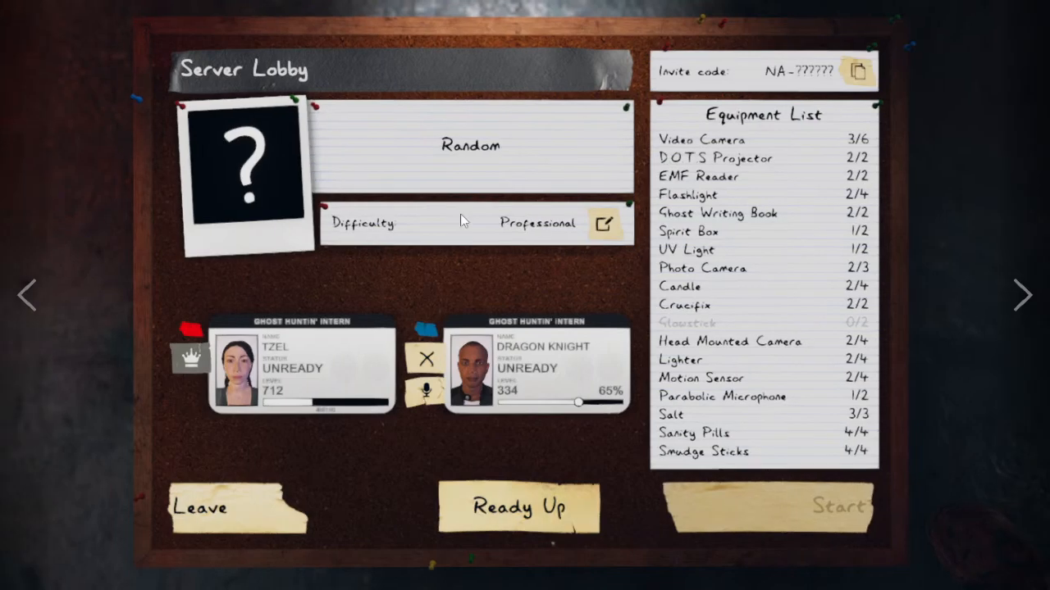
Mark Tzel as ready for the next contract in the server lobby.
click(519, 509)
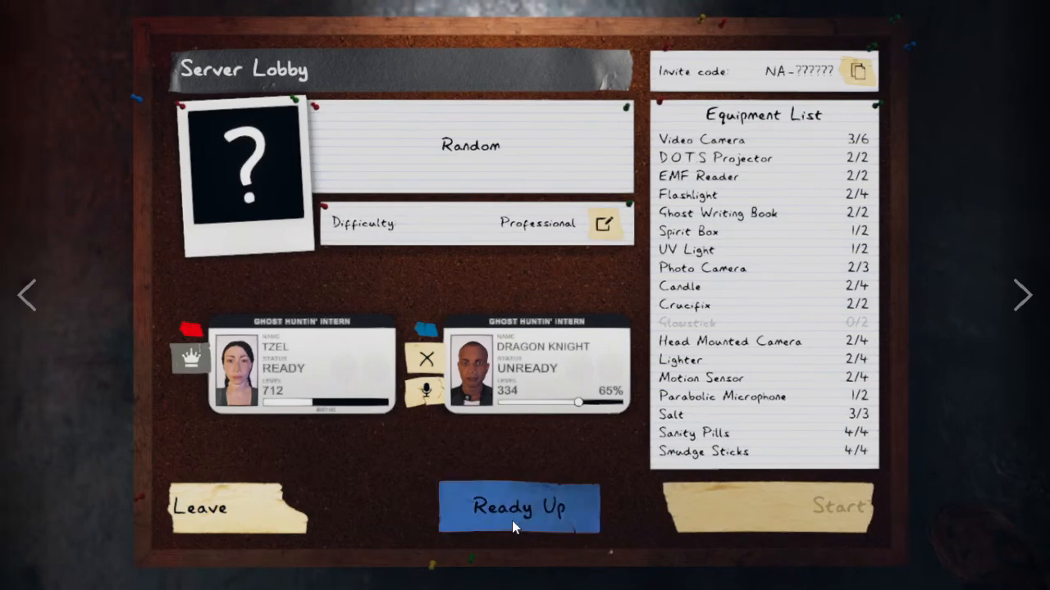
mouse_move(758, 512)
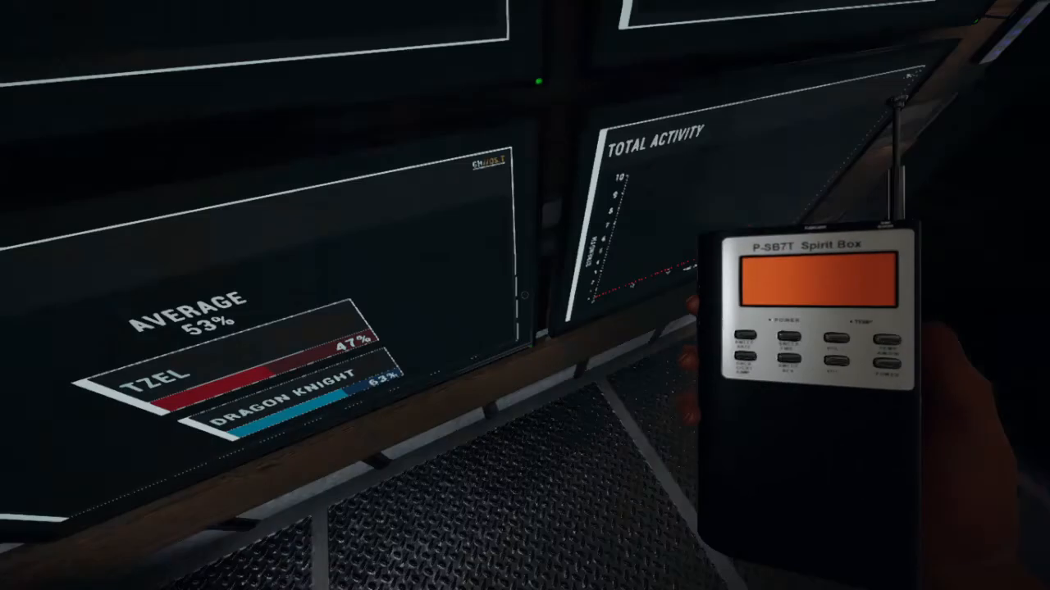
Tick D.O.T.S. Projector and Ghost Orb as found evidence in the journal, then close it.
key(j)
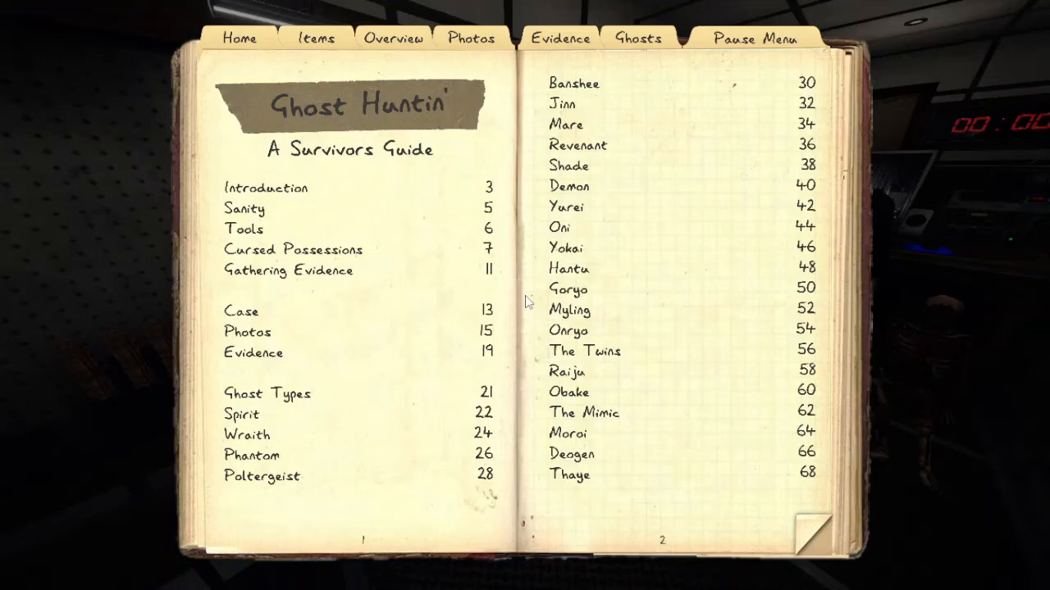
click(559, 37)
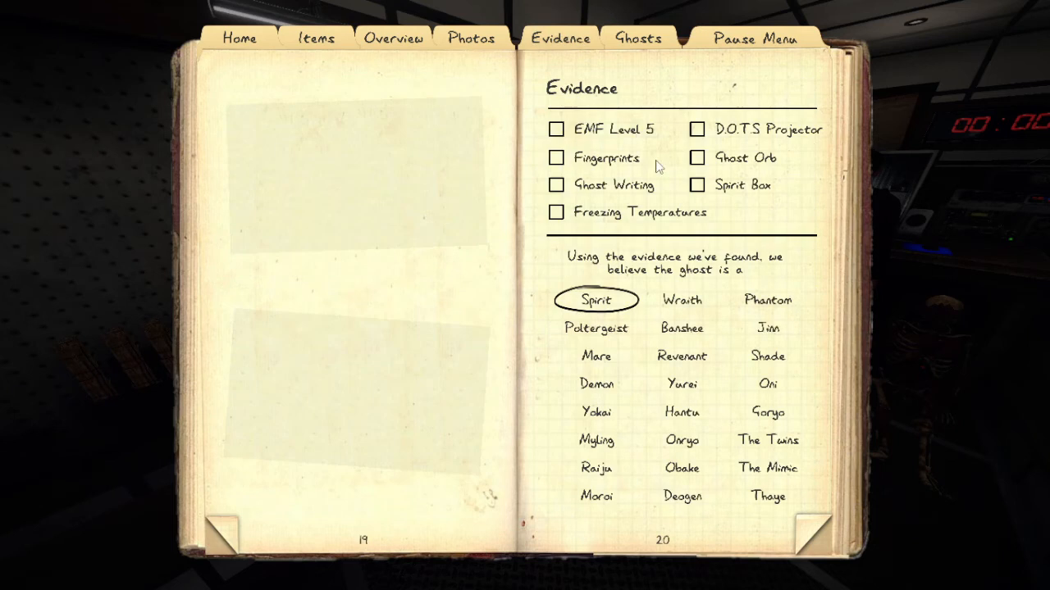
click(696, 128)
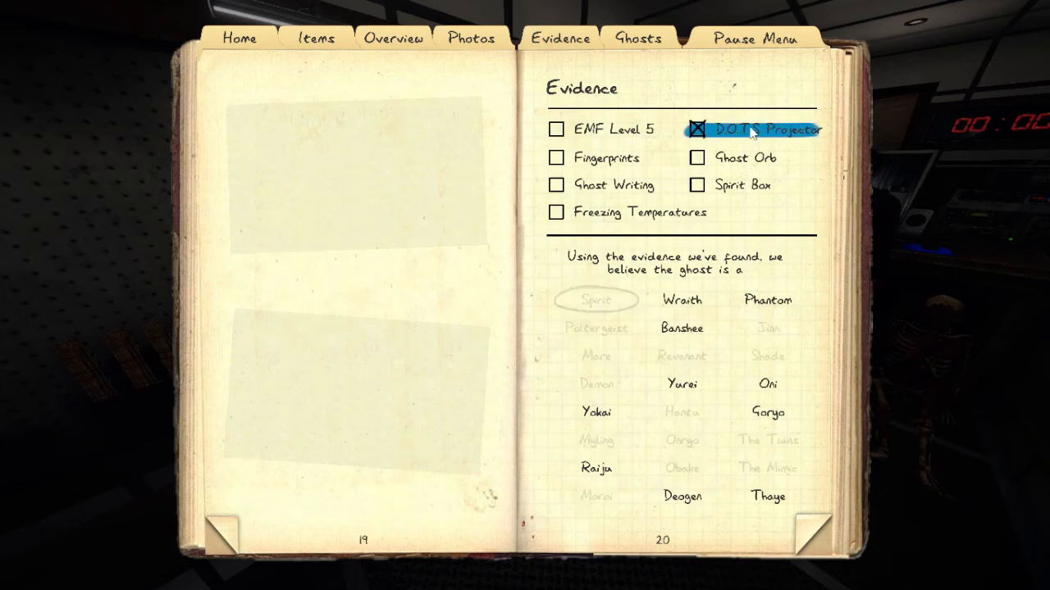
click(695, 158)
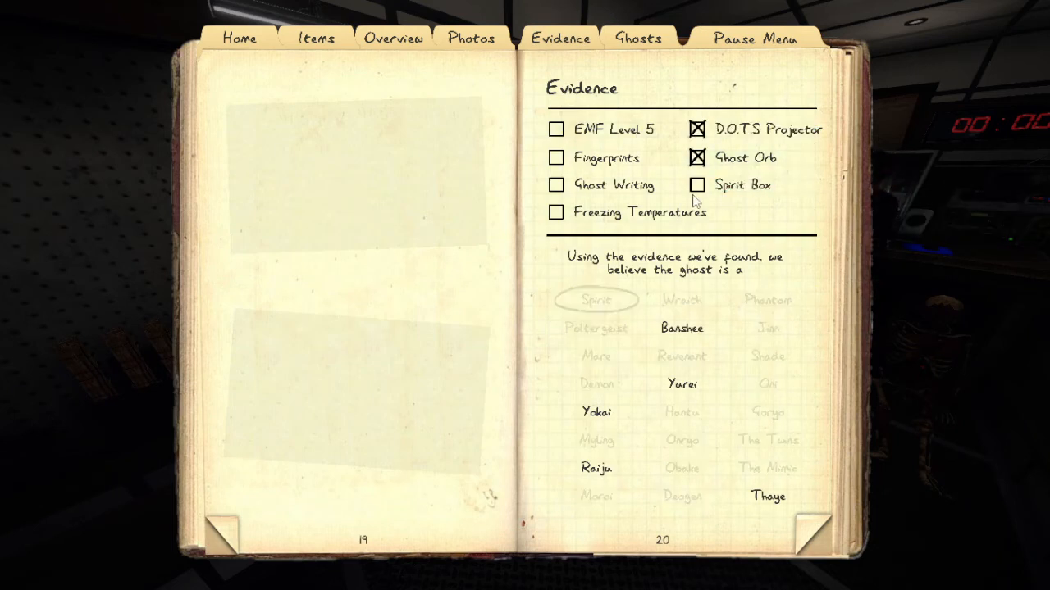
click(556, 158)
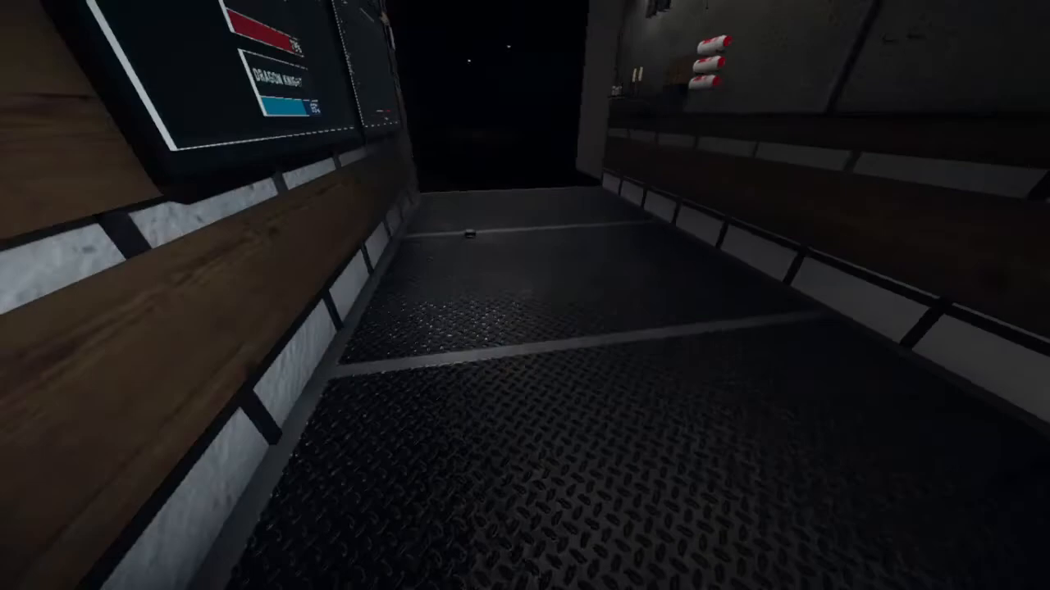
mouse_move(525, 295)
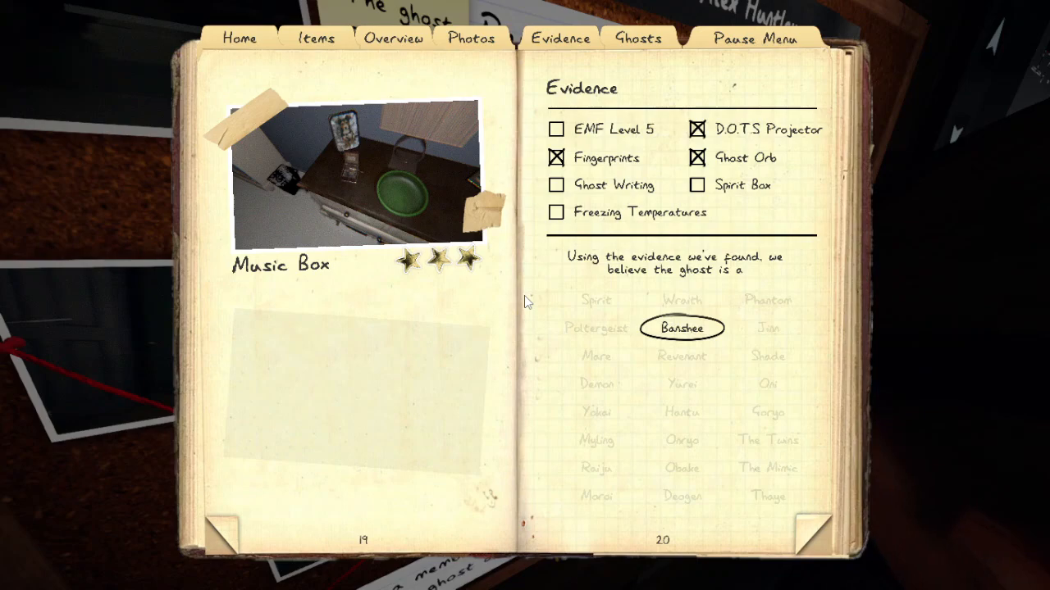
mouse_move(256, 541)
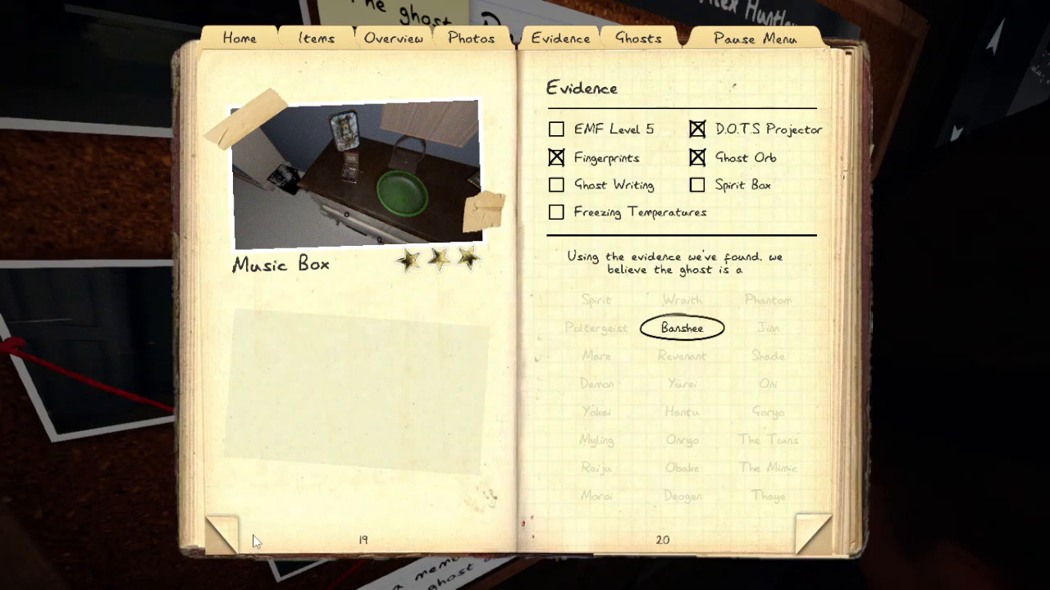
Flip the journal back to the earlier Footstep photo pages.
click(233, 525)
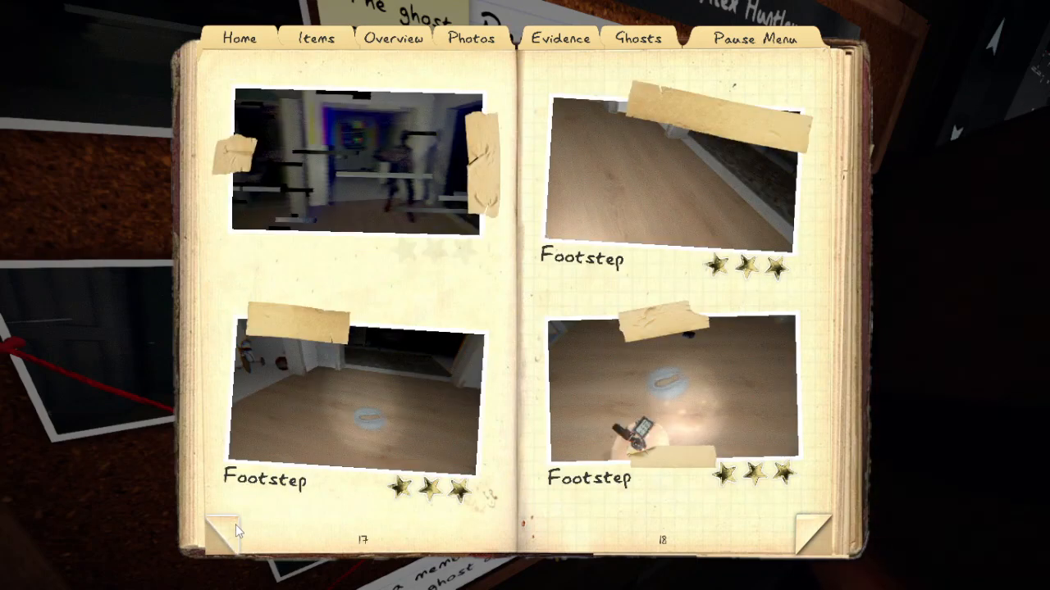